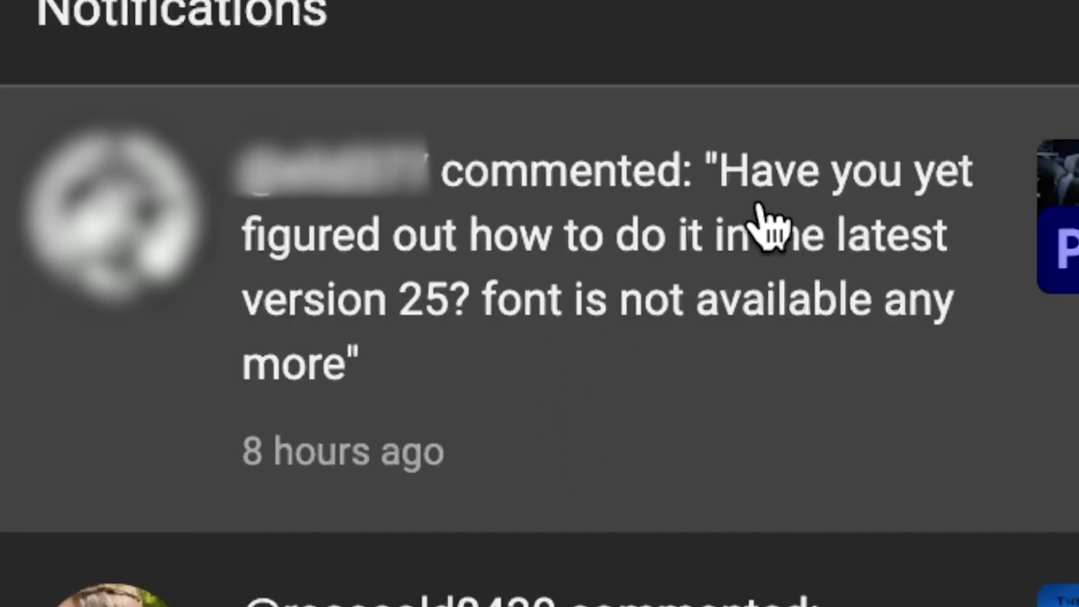
mouse_move(698, 255)
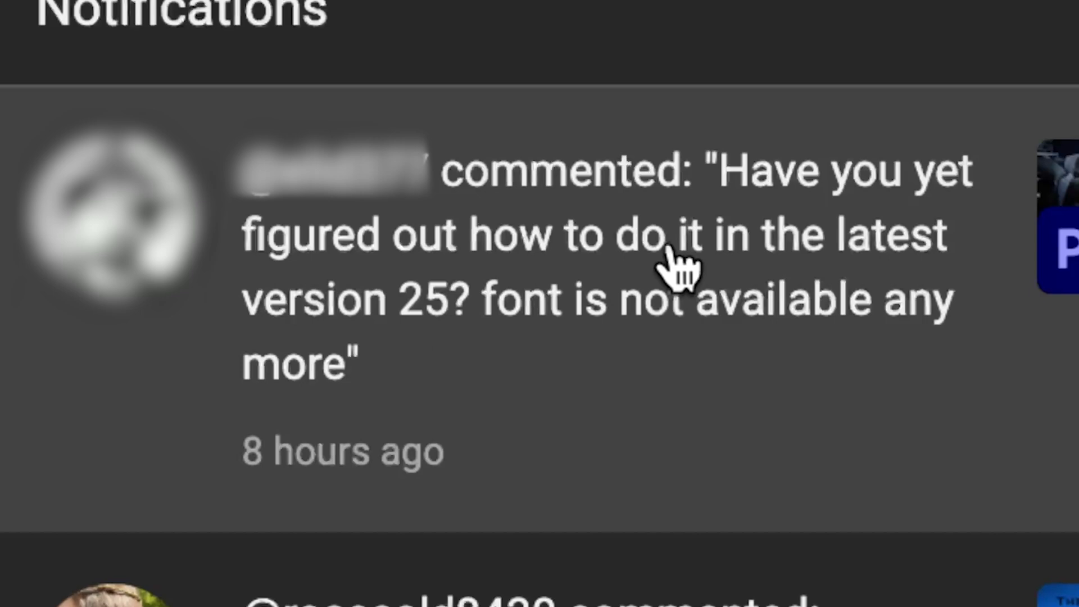
mouse_move(516, 302)
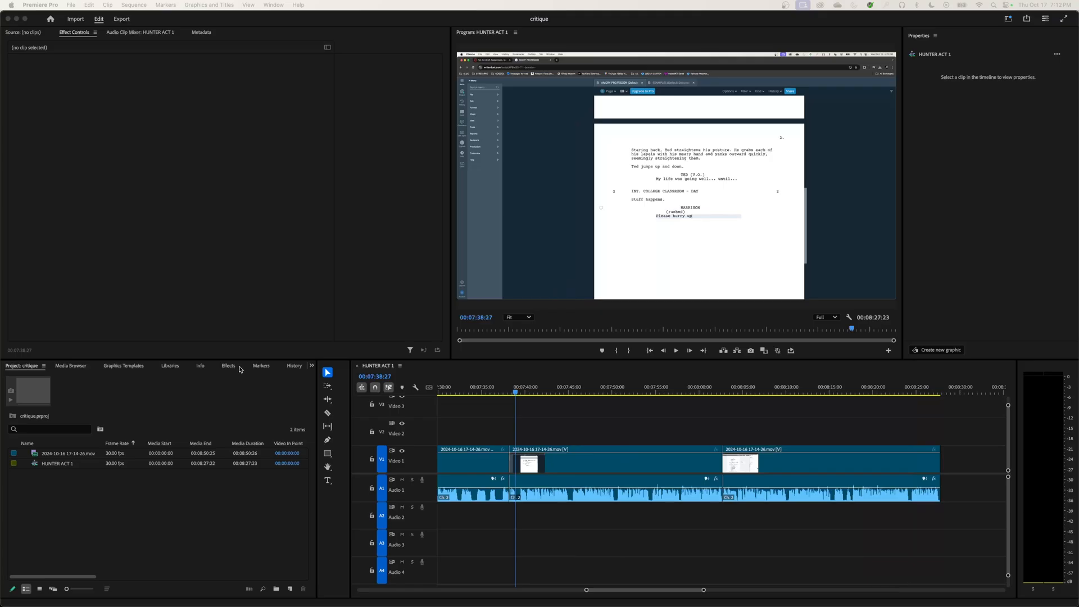
mouse_move(253, 236)
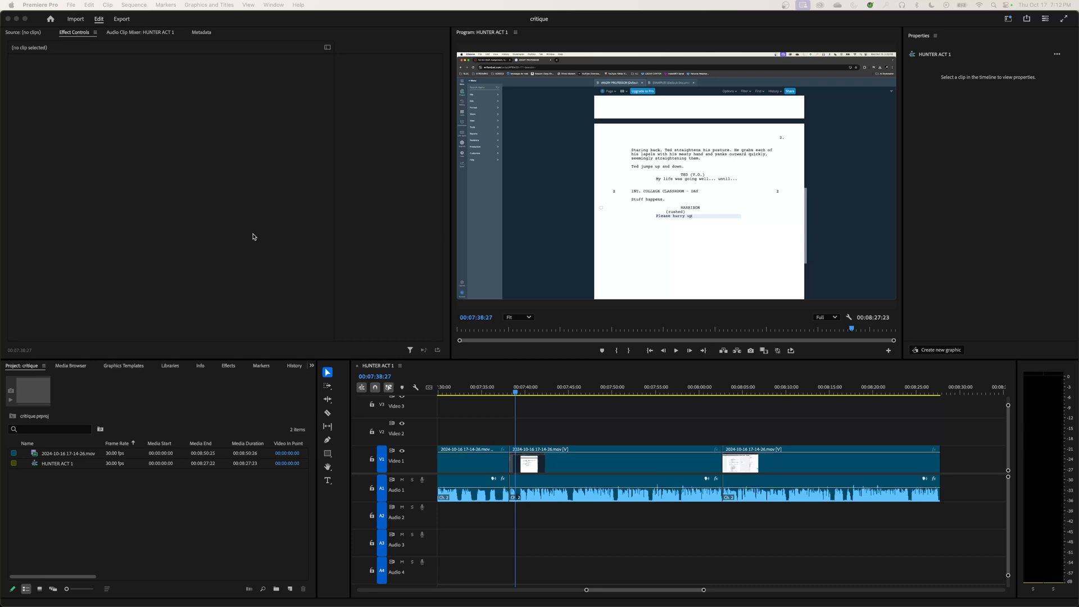
mouse_move(330, 261)
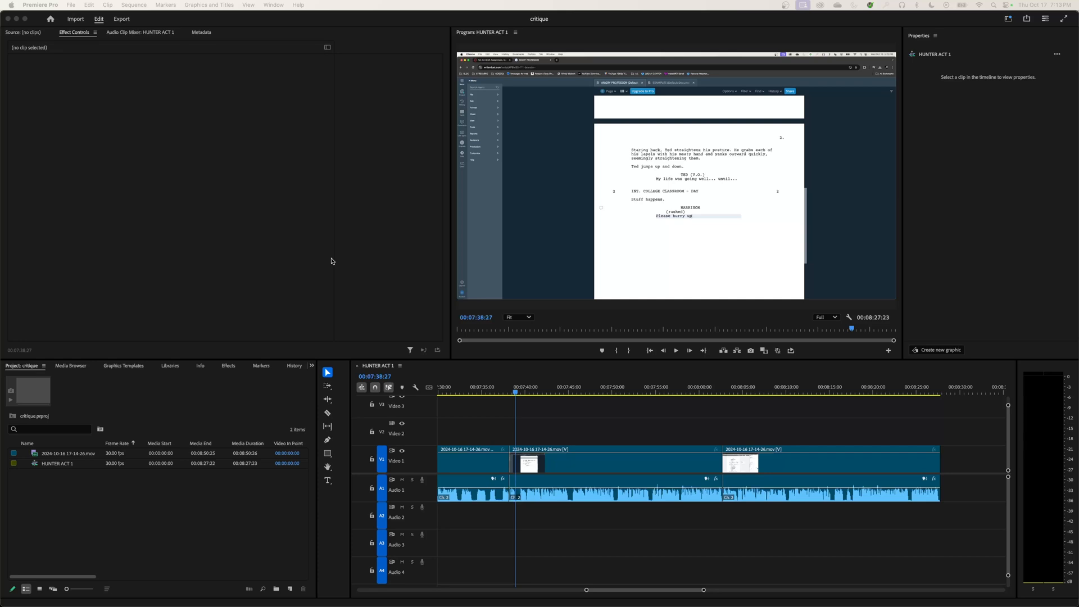
mouse_move(287, 262)
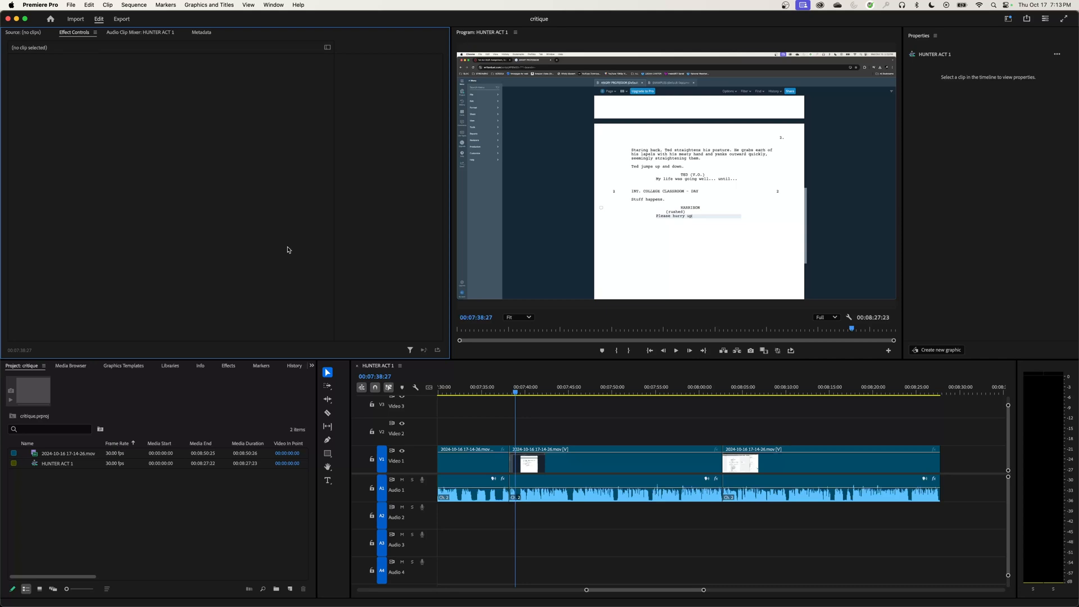
mouse_move(394, 210)
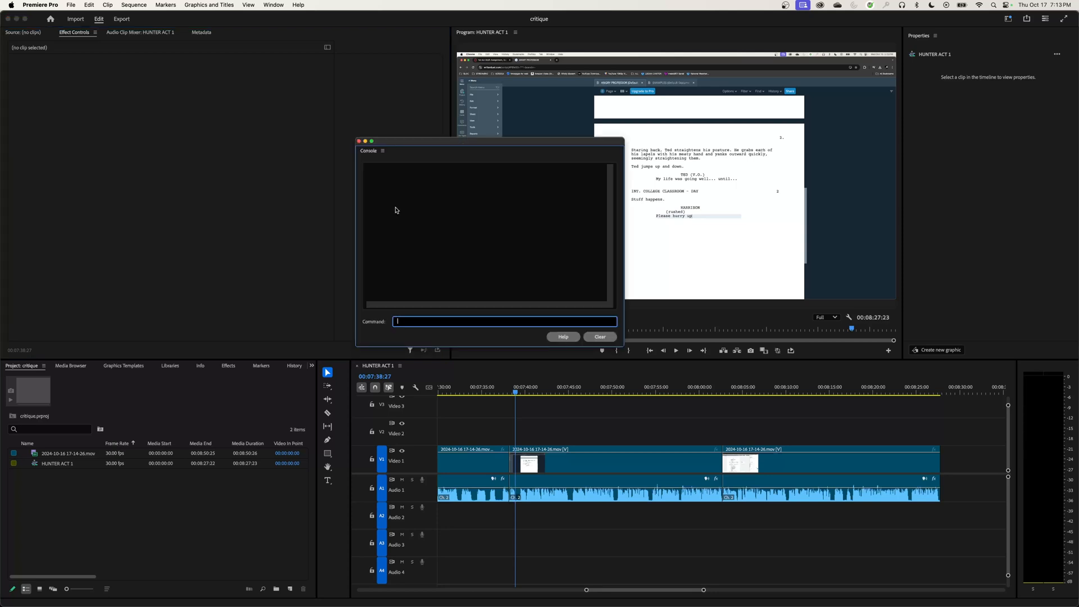
Switch the console view to the debug database settings and enter 'fa'
click(384, 150)
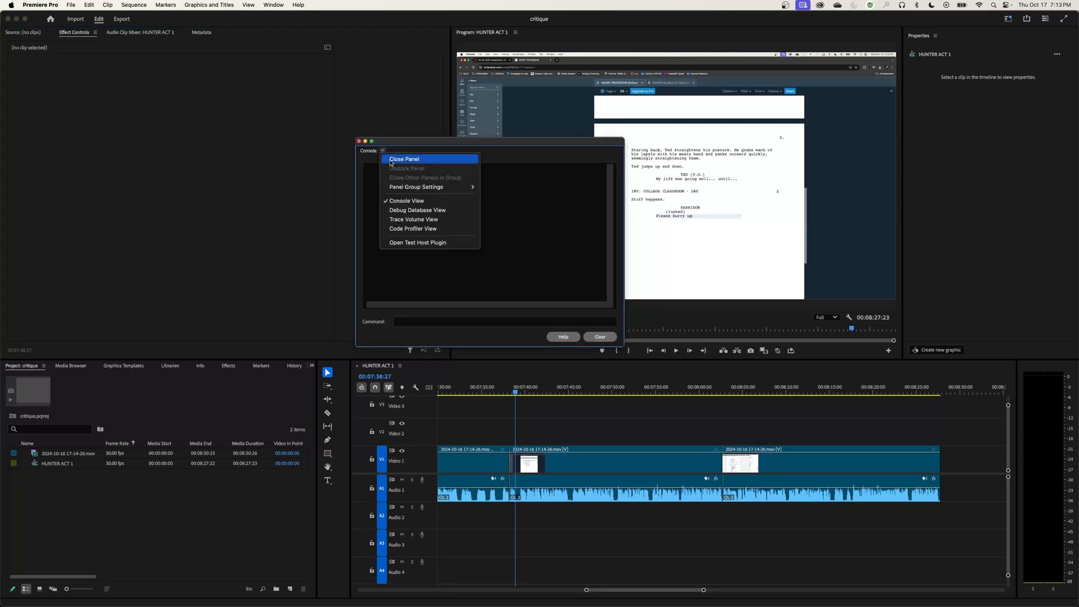
mouse_move(417, 210)
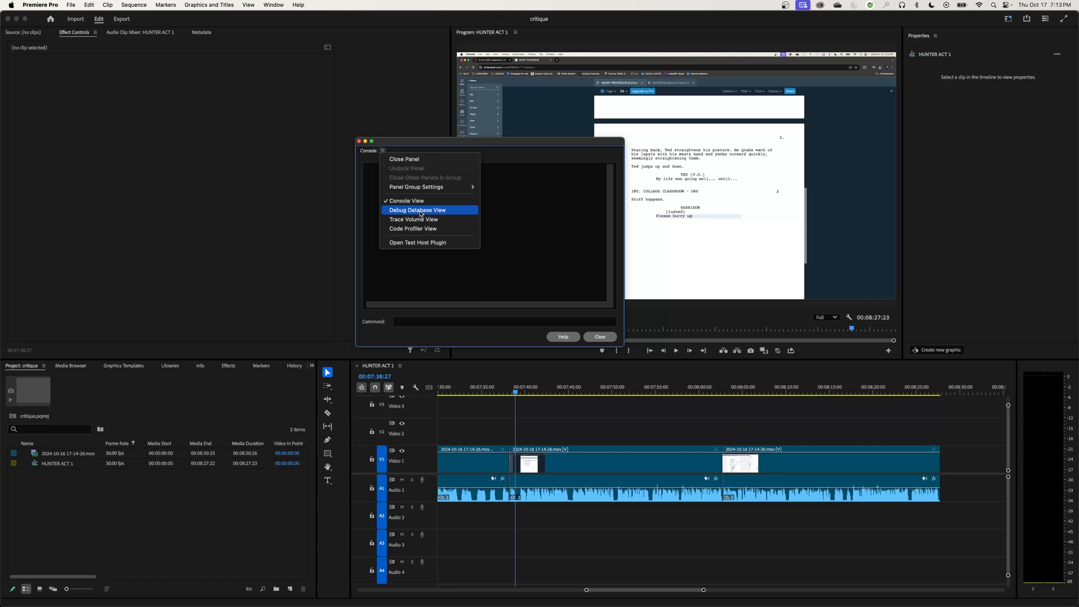
click(417, 210)
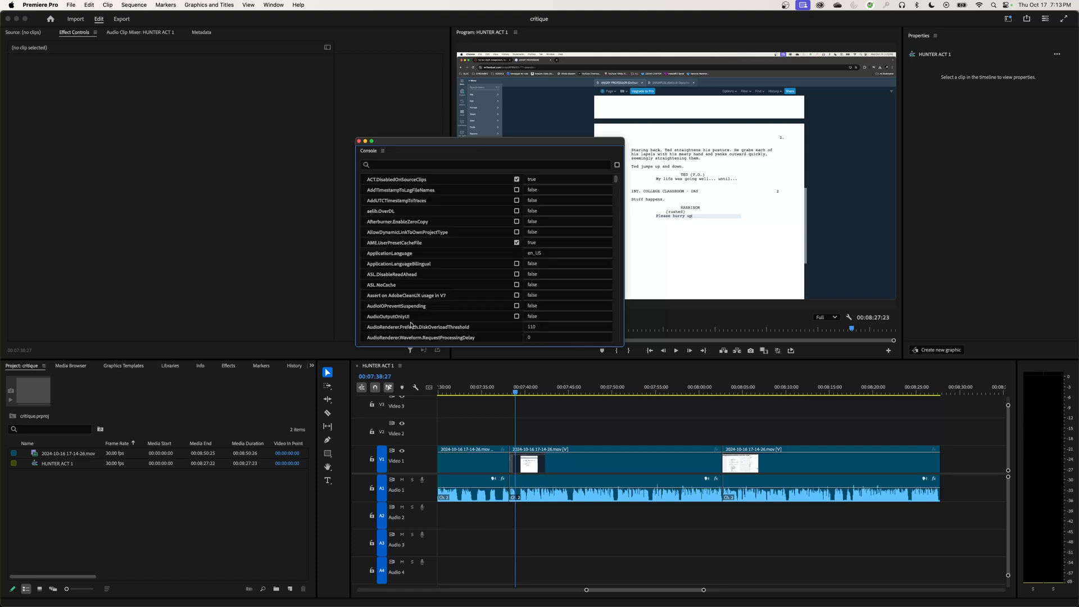
text(fa)
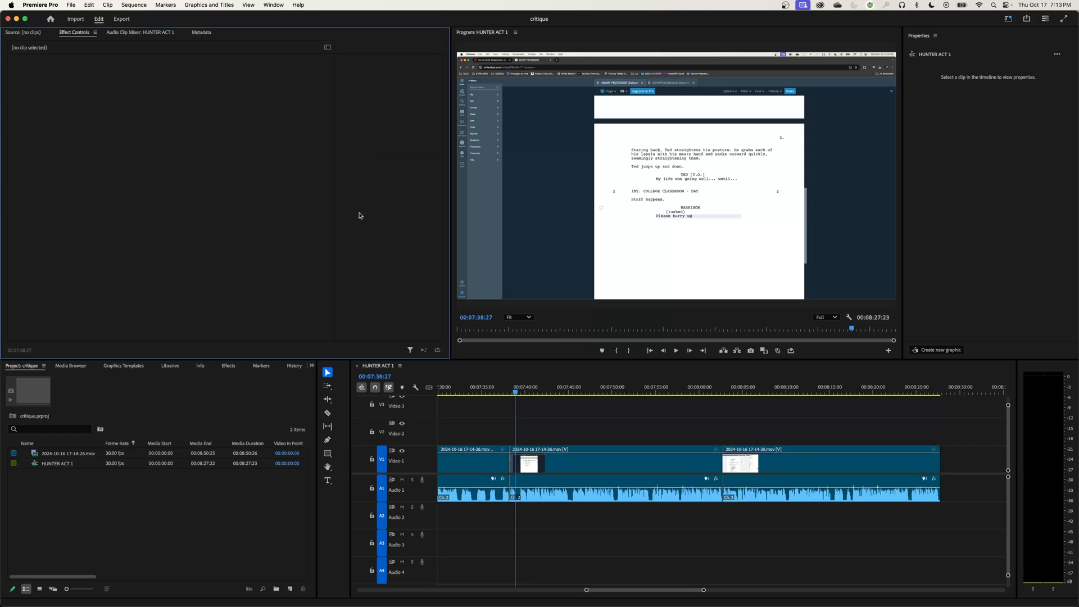
mouse_move(65, 385)
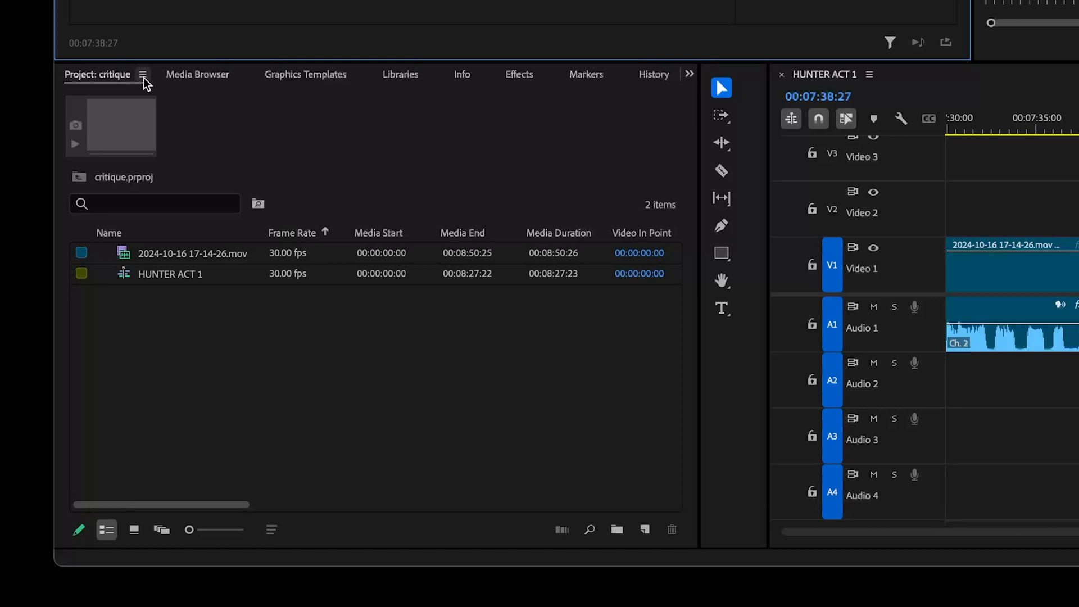
Set the Project panel list to the Extra Large font size from the panel menu
click(143, 74)
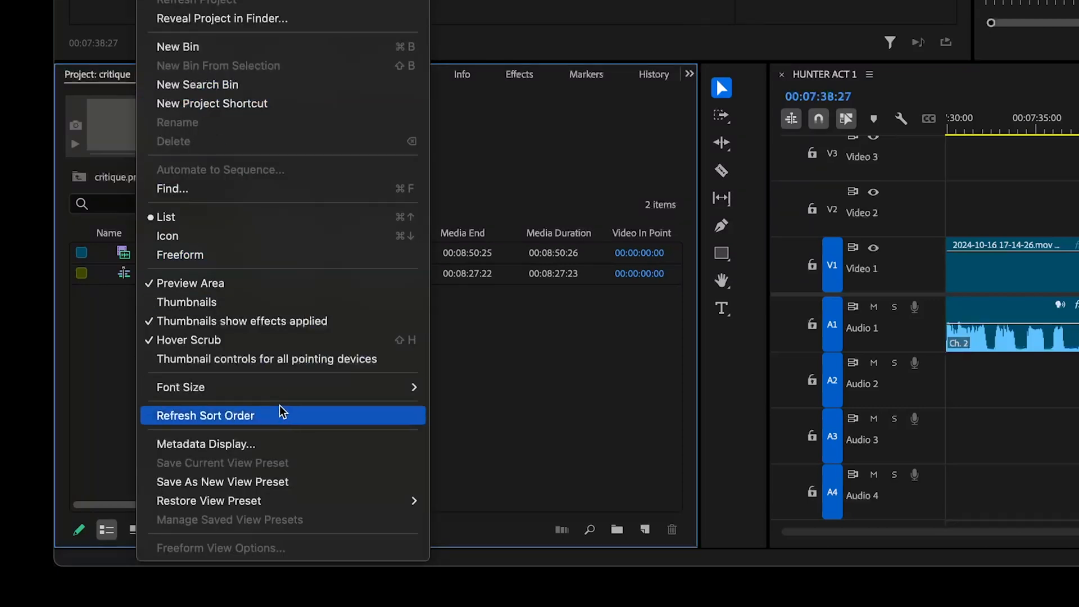
mouse_move(180, 386)
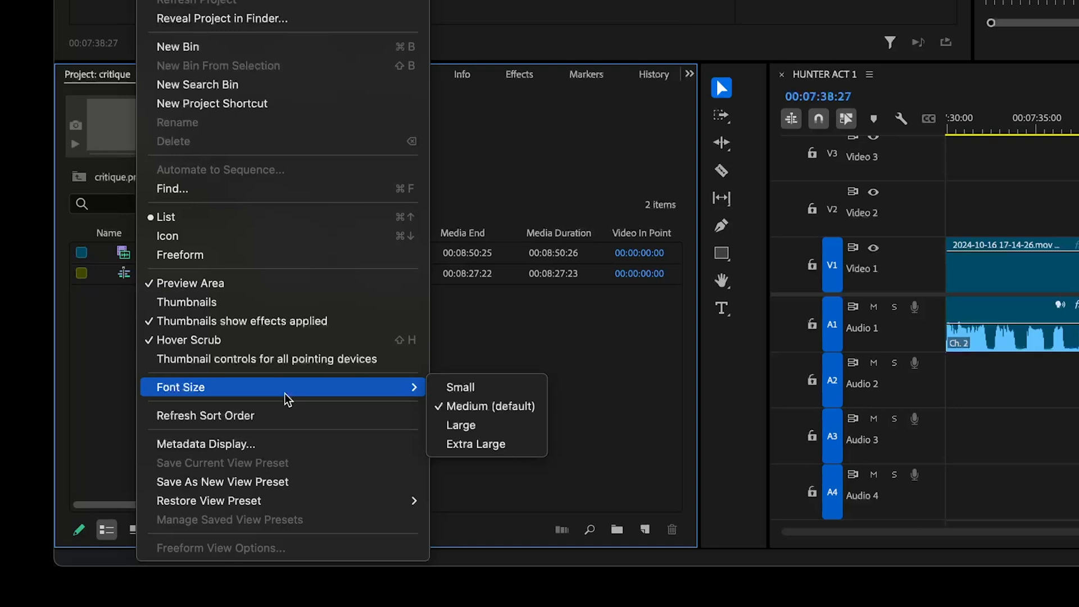
mouse_move(338, 397)
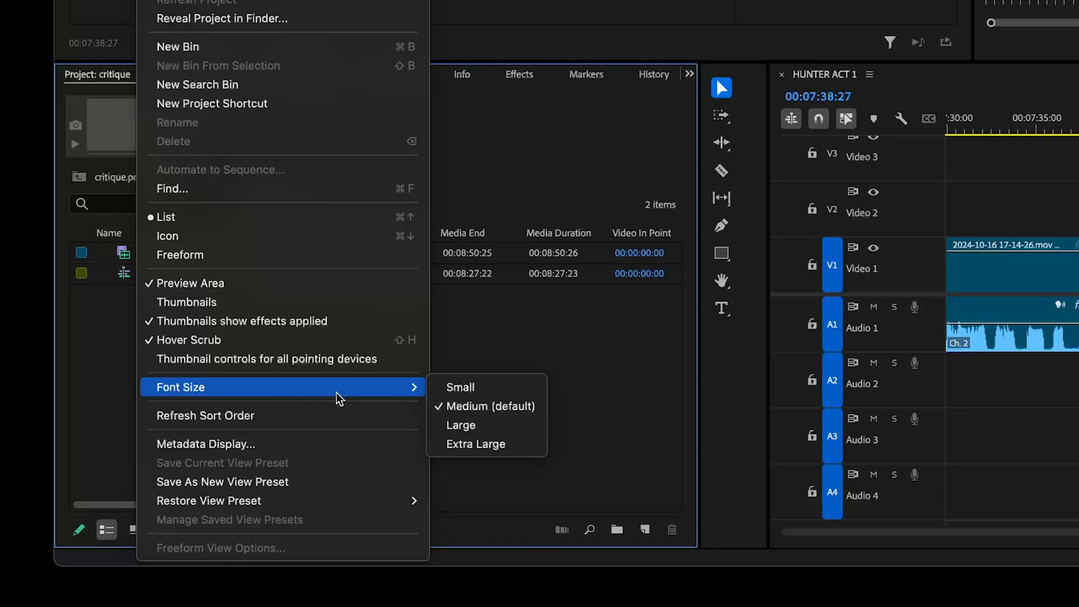
mouse_move(460, 425)
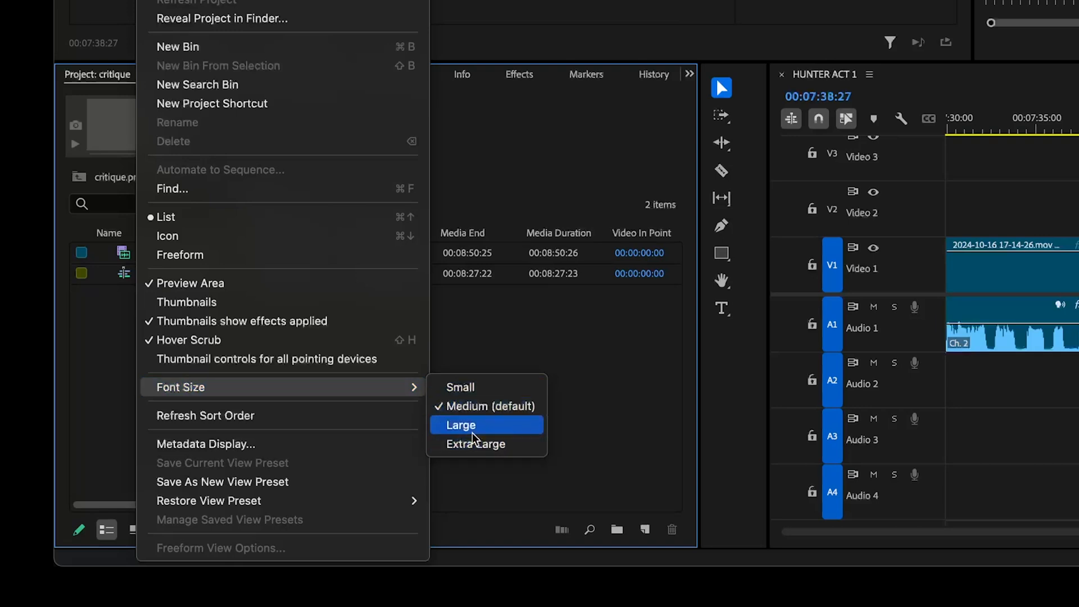
mouse_move(482, 444)
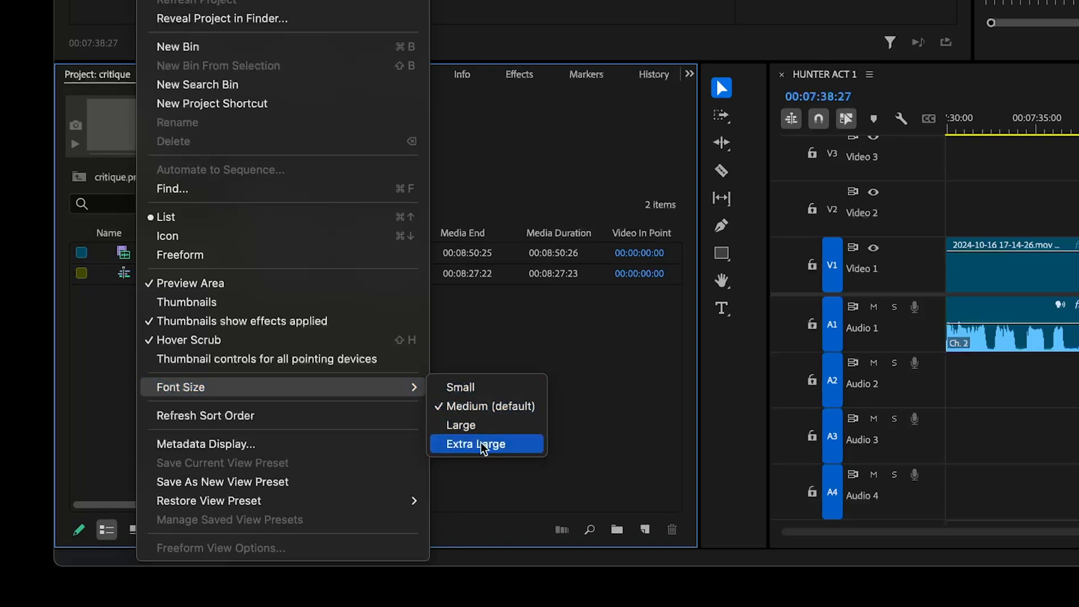
click(474, 444)
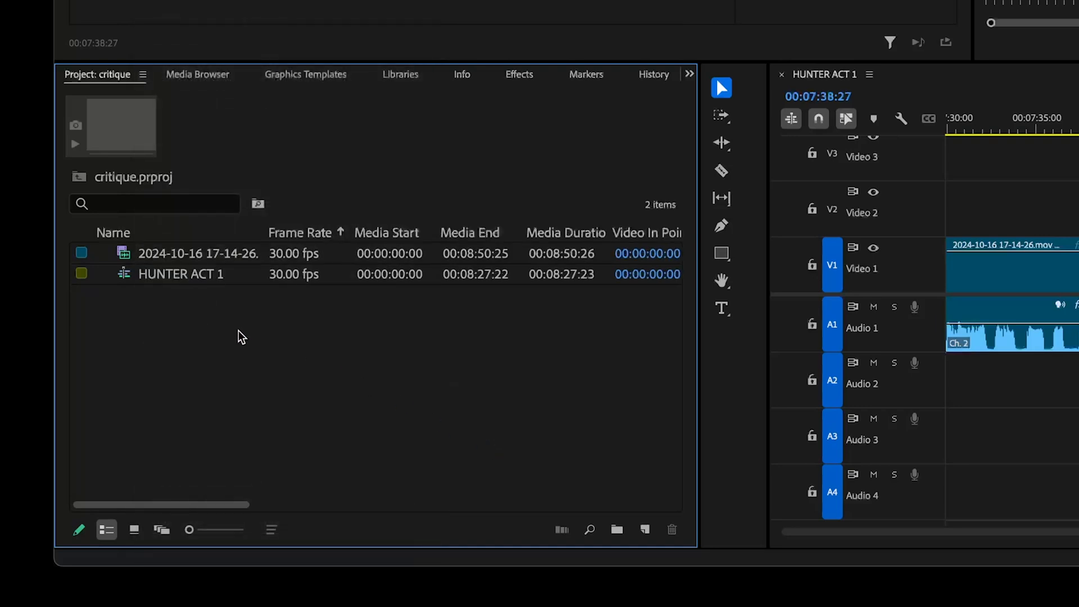
mouse_move(269, 394)
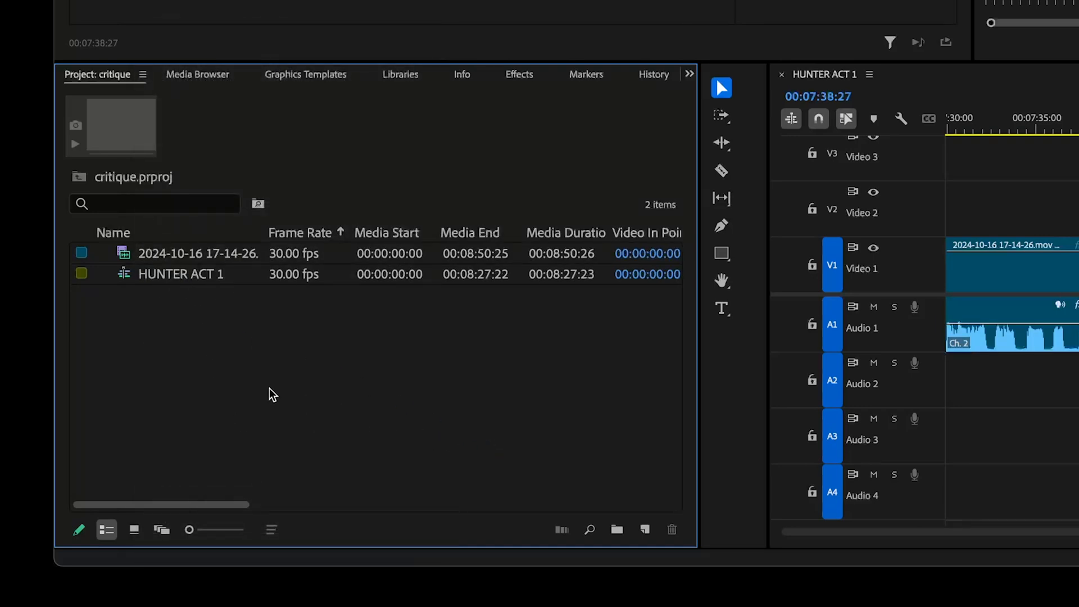
mouse_move(262, 390)
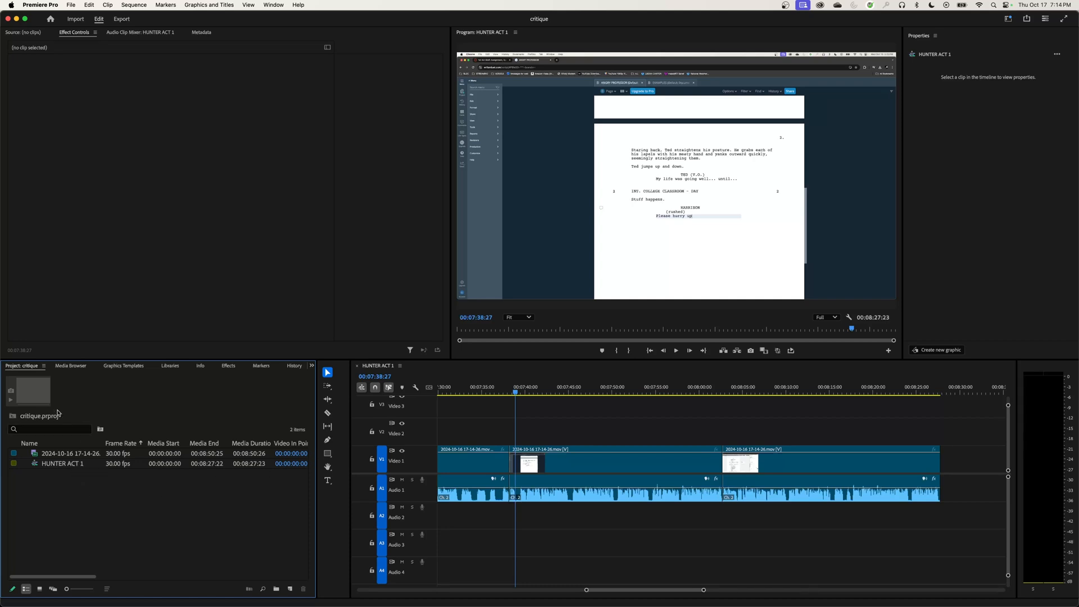
mouse_move(299, 421)
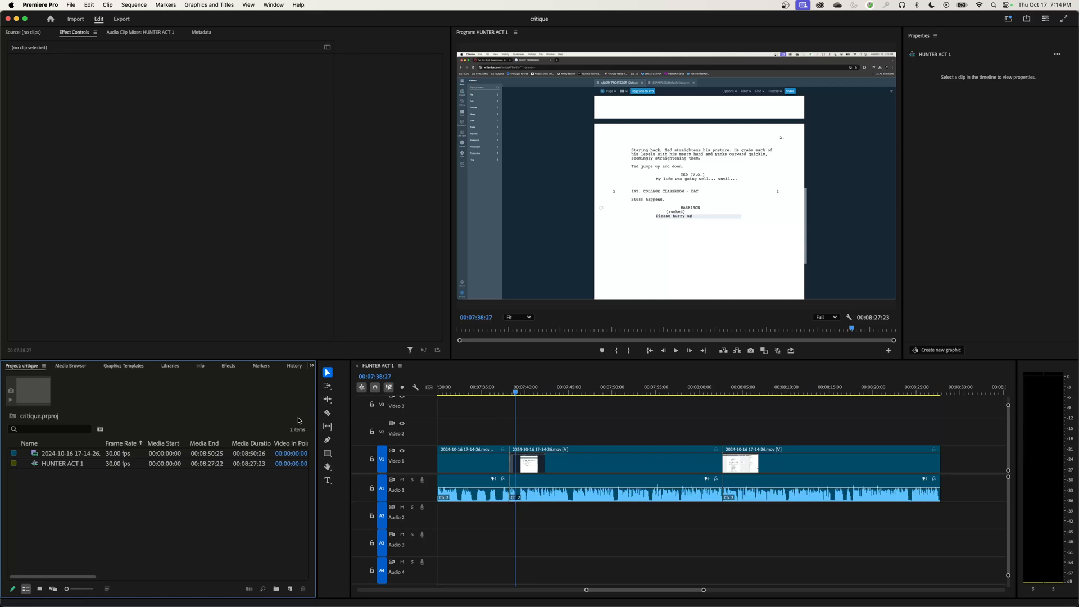
mouse_move(117, 516)
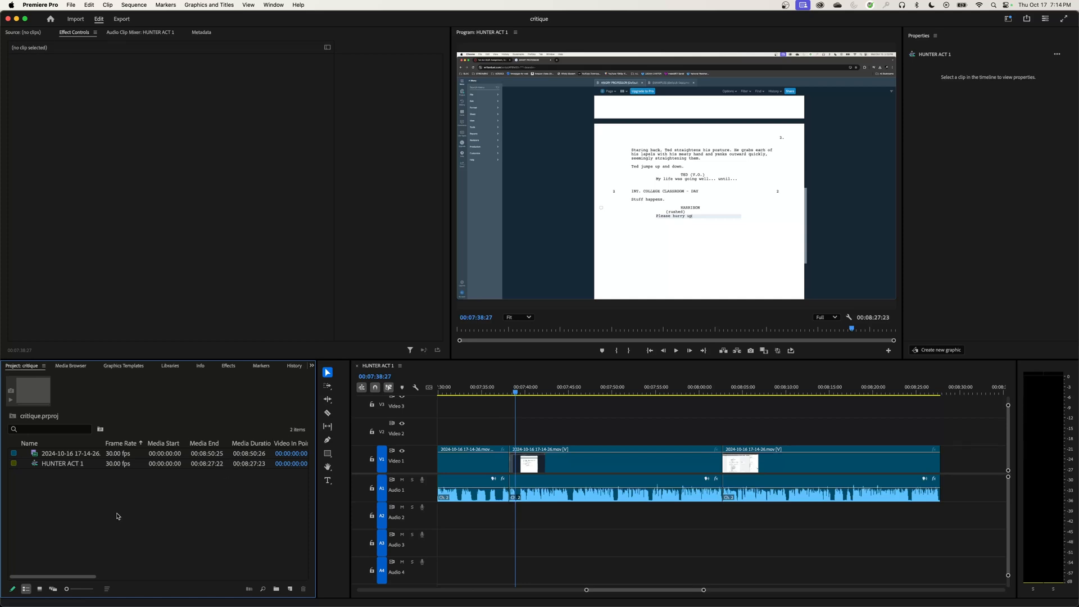
mouse_move(400, 434)
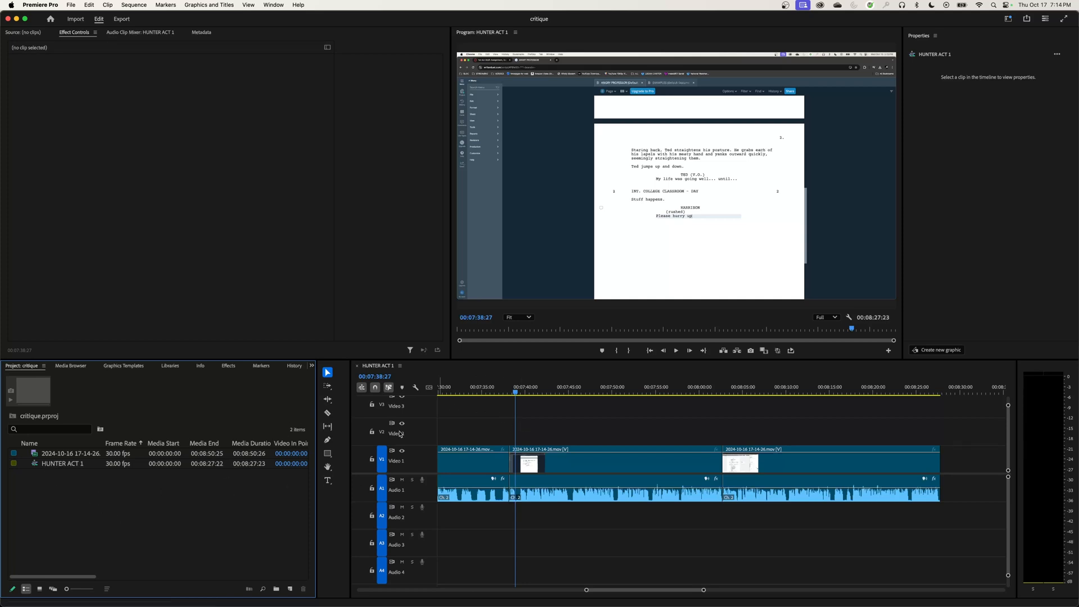
mouse_move(276, 500)
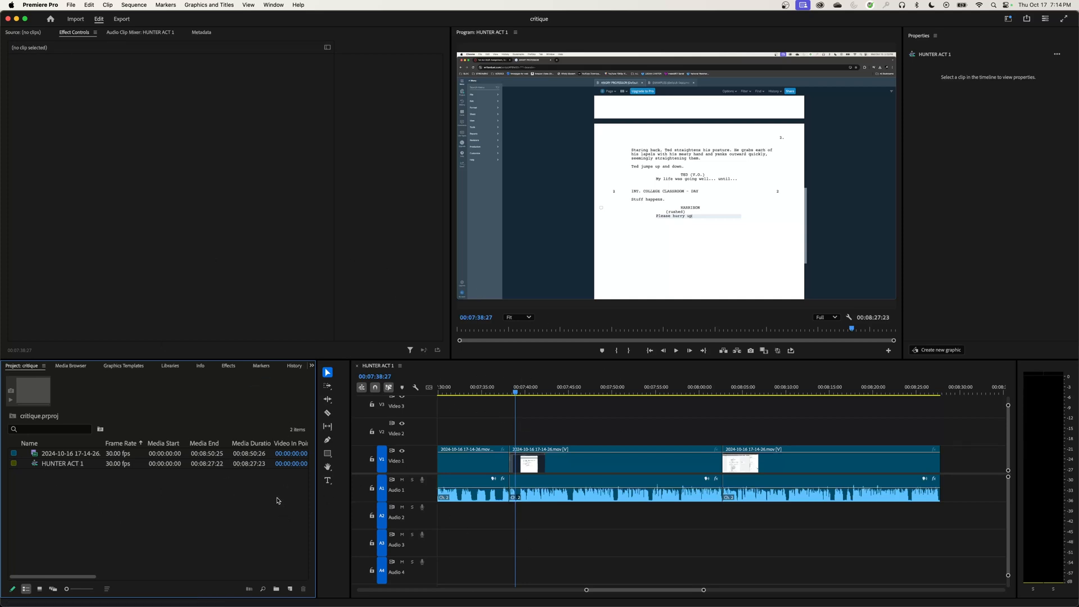
mouse_move(164, 510)
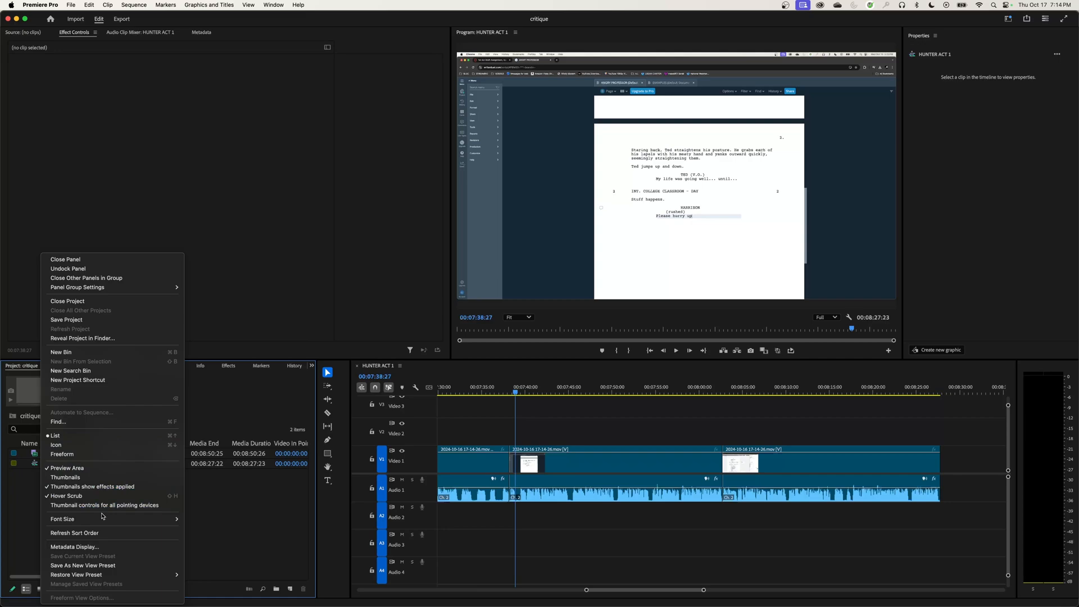
Try the Small font size for the project list, then restore a larger size
click(63, 520)
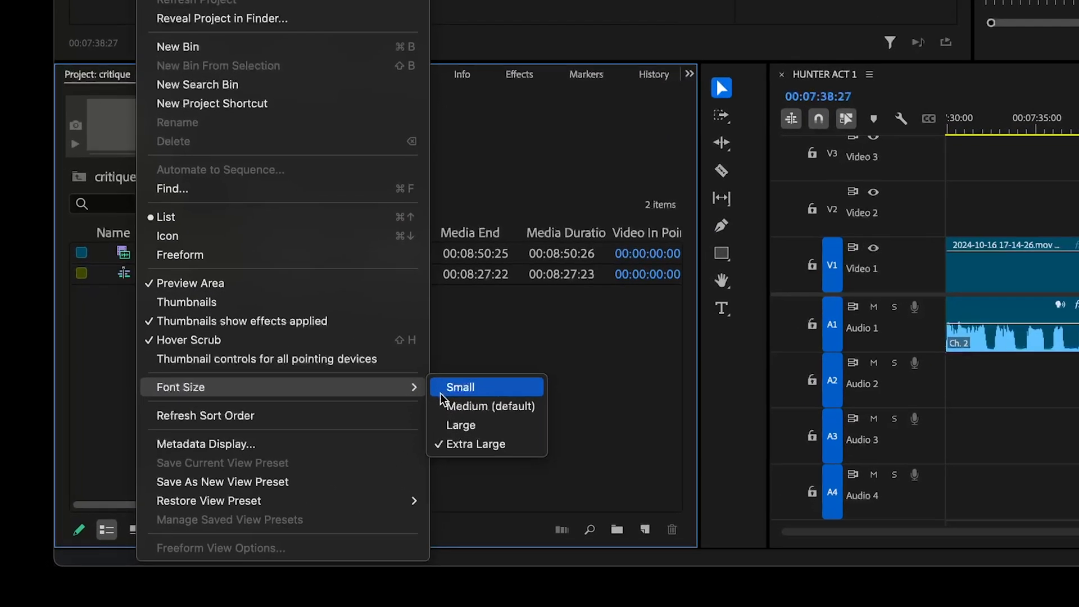
mouse_move(474, 406)
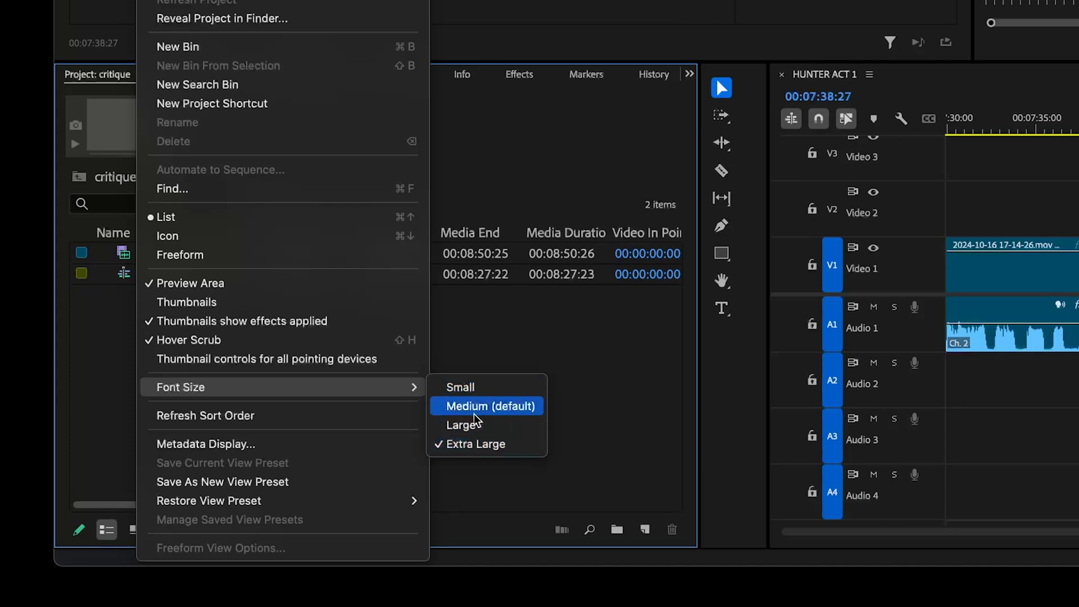
click(487, 406)
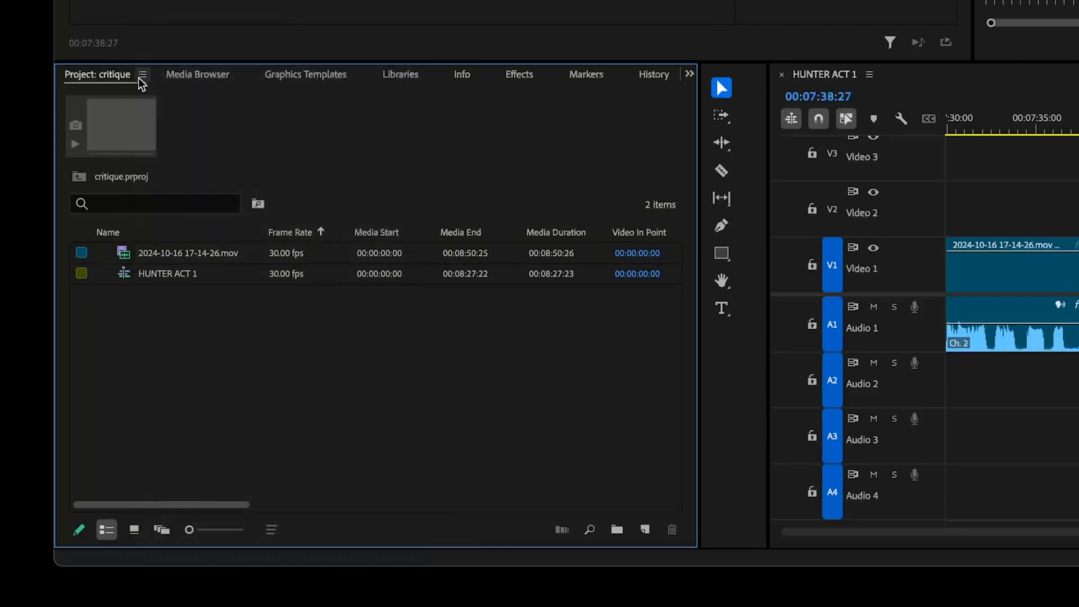
click(143, 74)
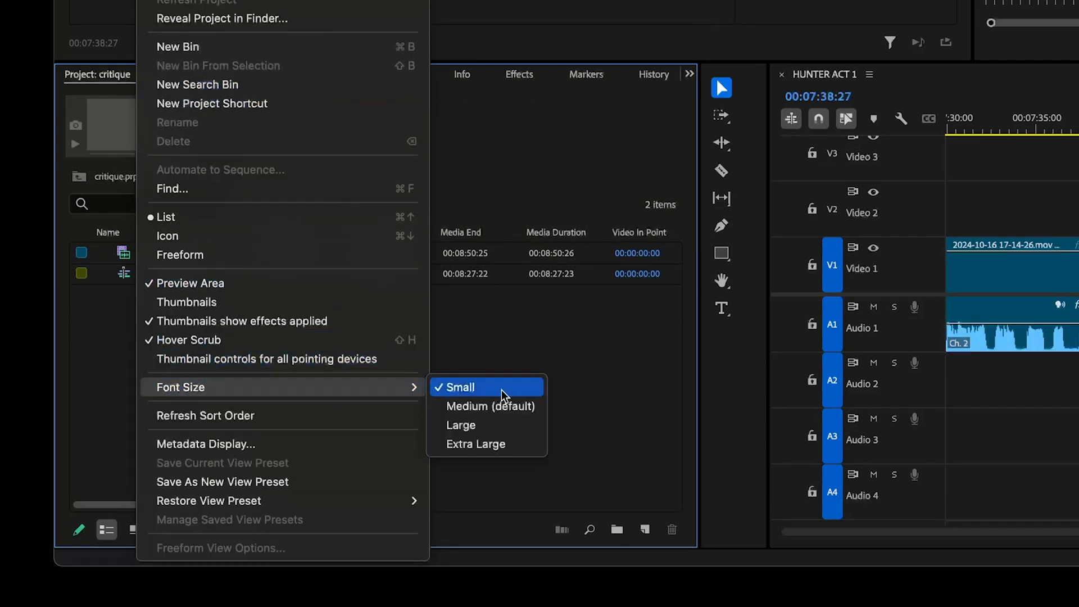
click(458, 387)
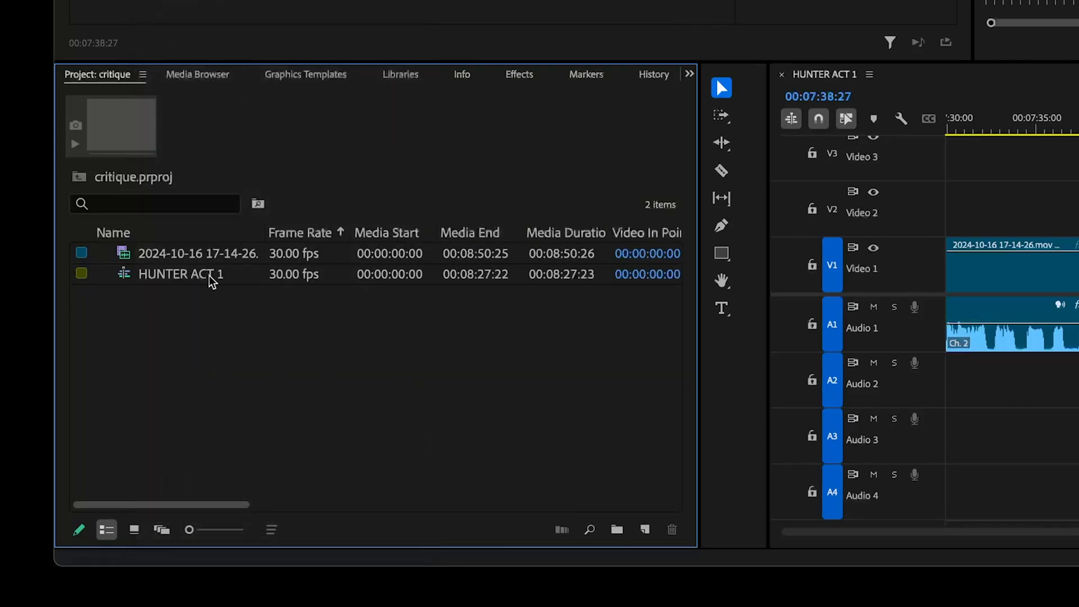
mouse_move(260, 349)
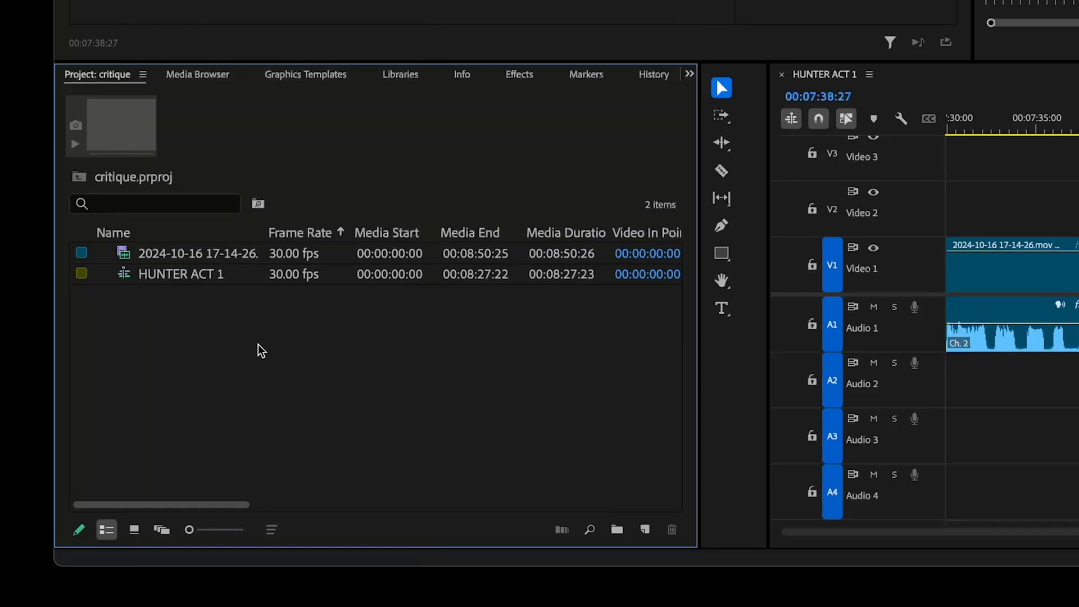
mouse_move(219, 338)
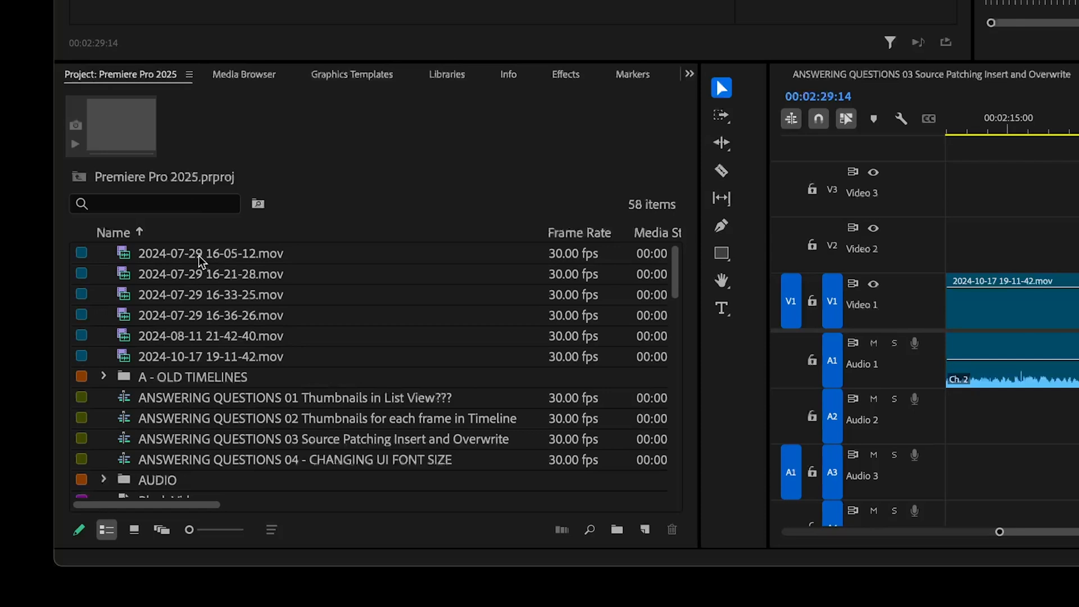
mouse_move(306, 310)
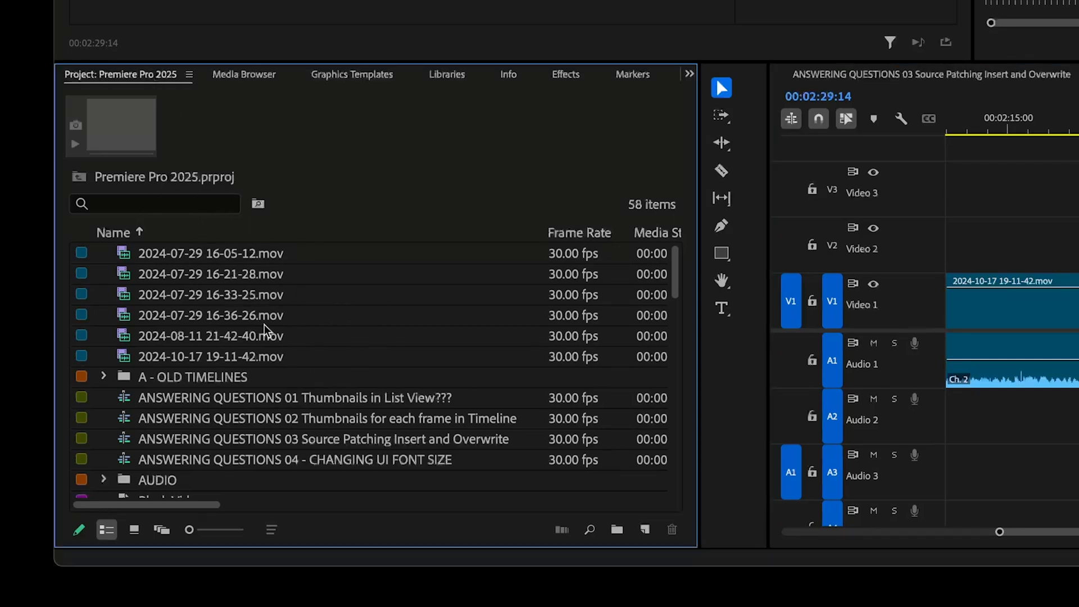
mouse_move(276, 289)
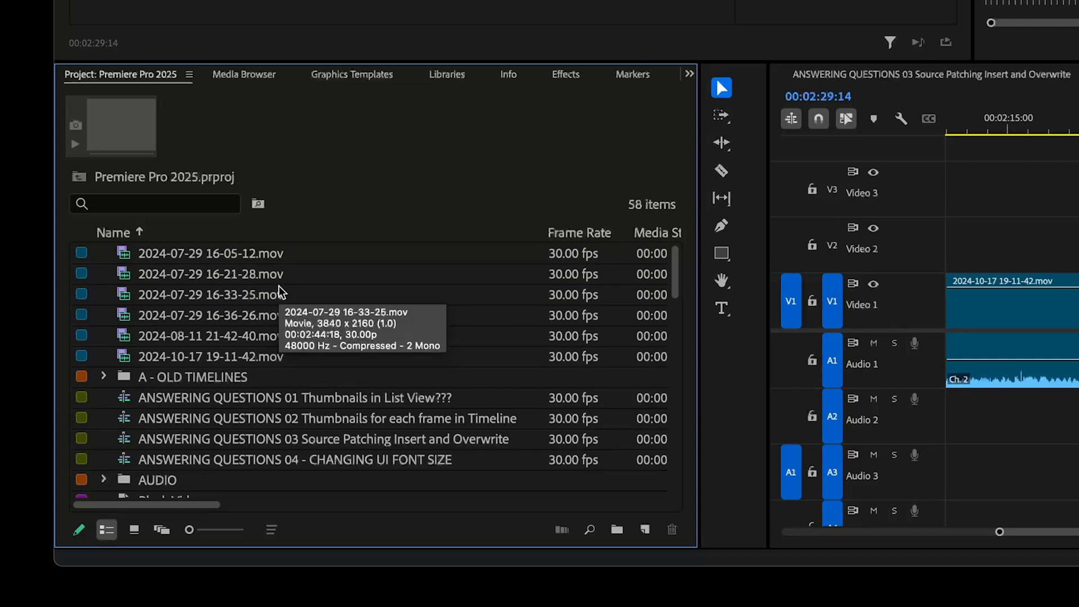
mouse_move(327, 342)
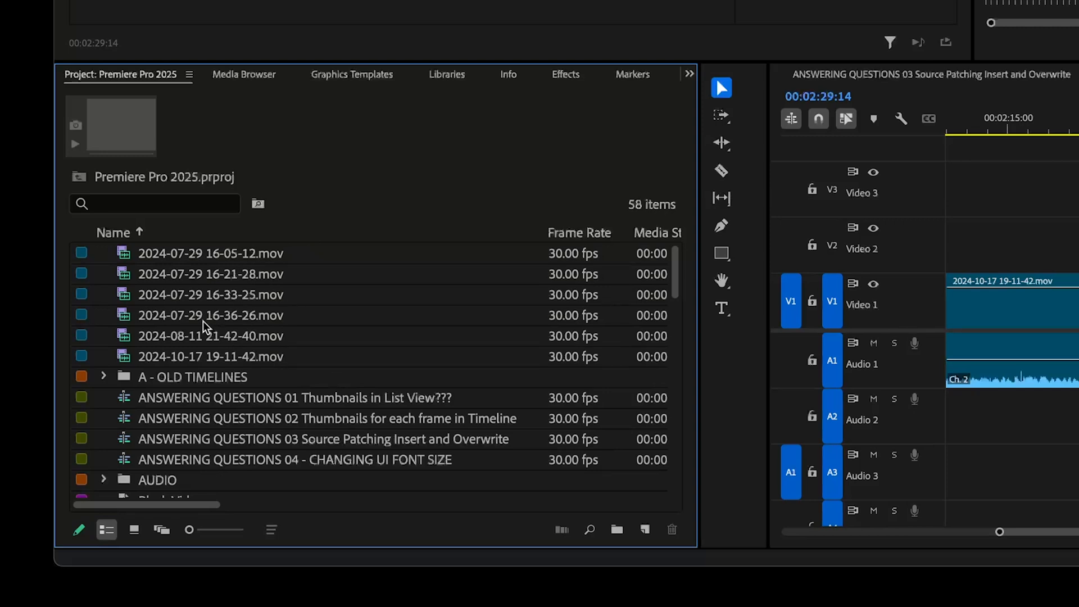
Drag the icon size slider right to enlarge the 58-item project's icons
drag(189, 530, 221, 530)
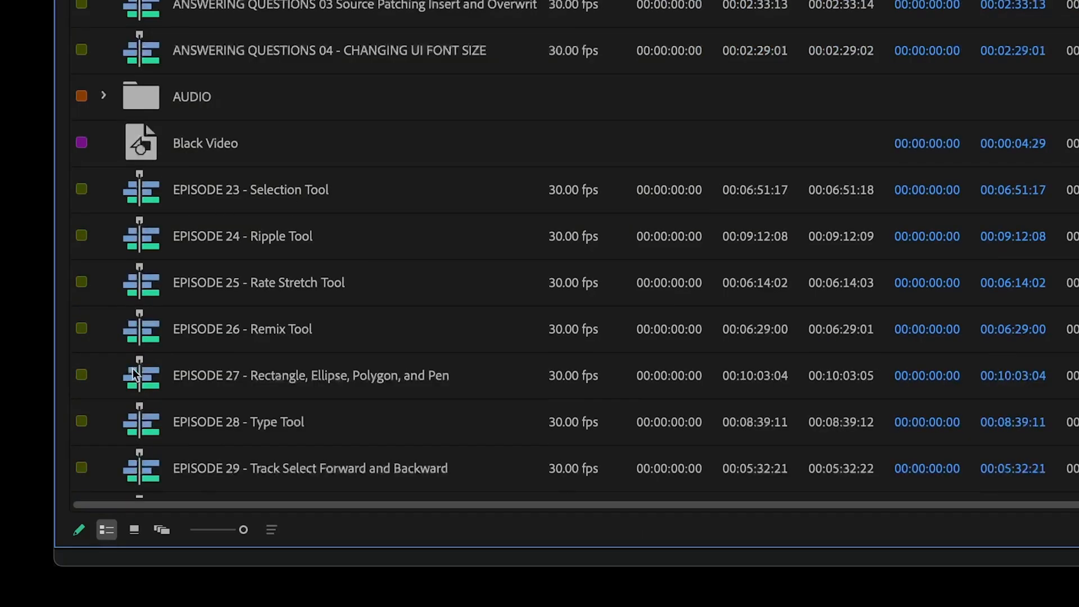
mouse_move(142, 180)
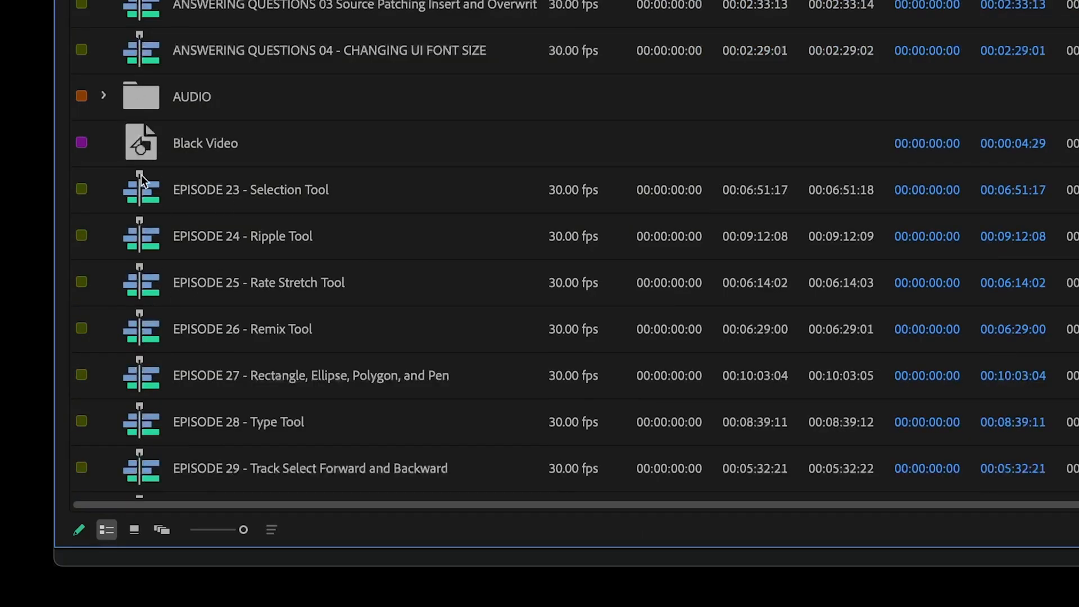
scroll(down, 3)
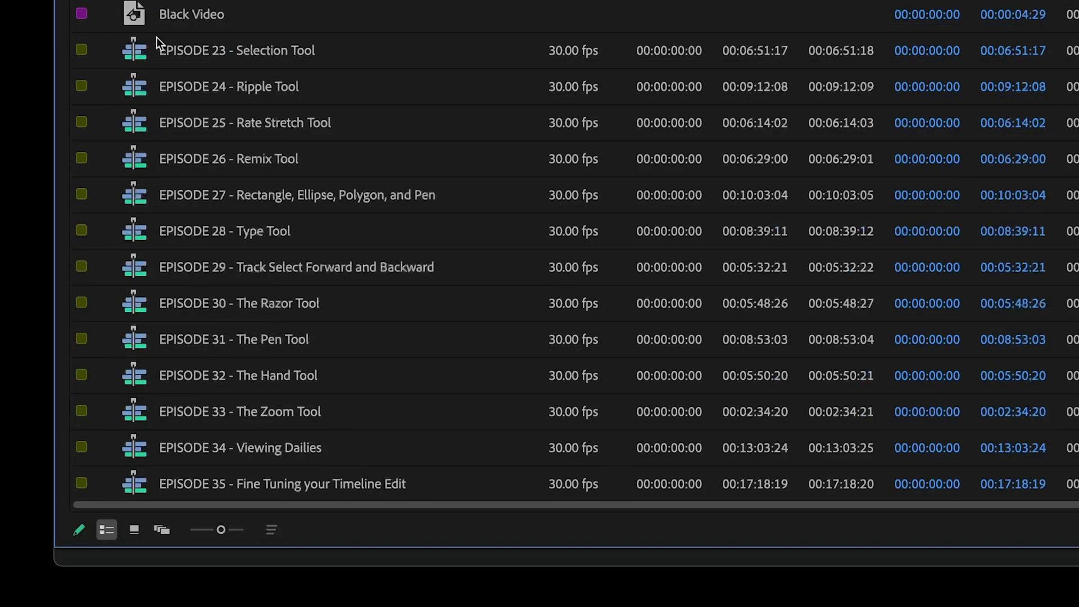
scroll(up, 3)
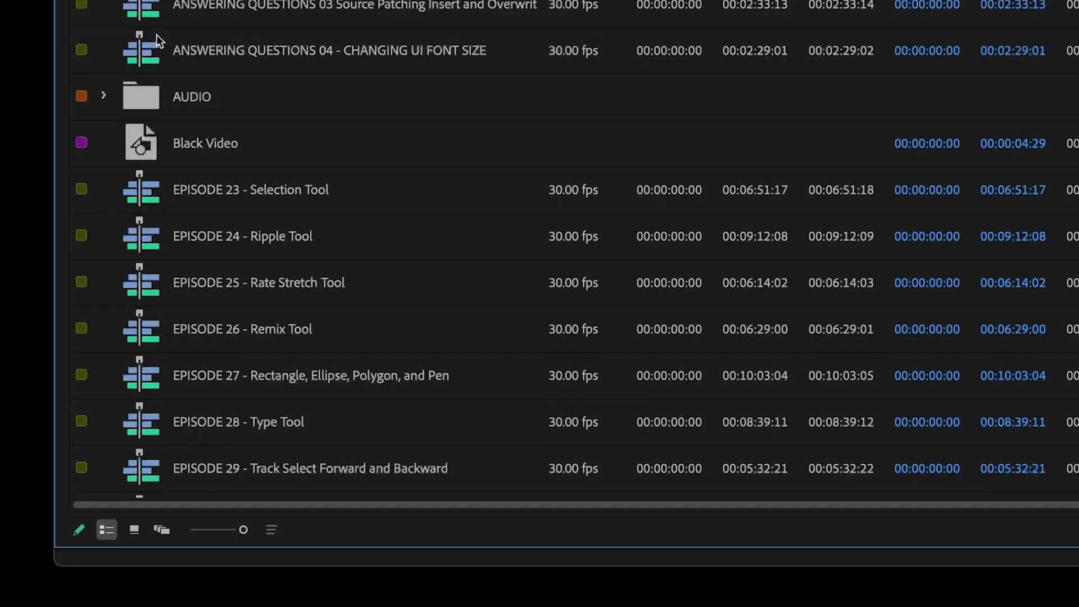
scroll(down, 3)
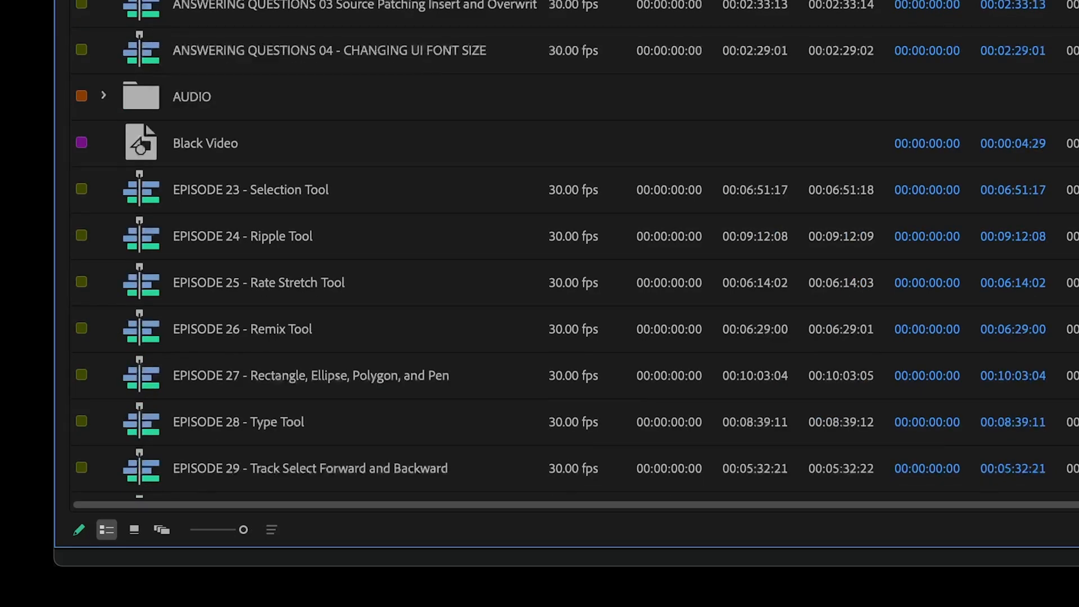
scroll(down, 3)
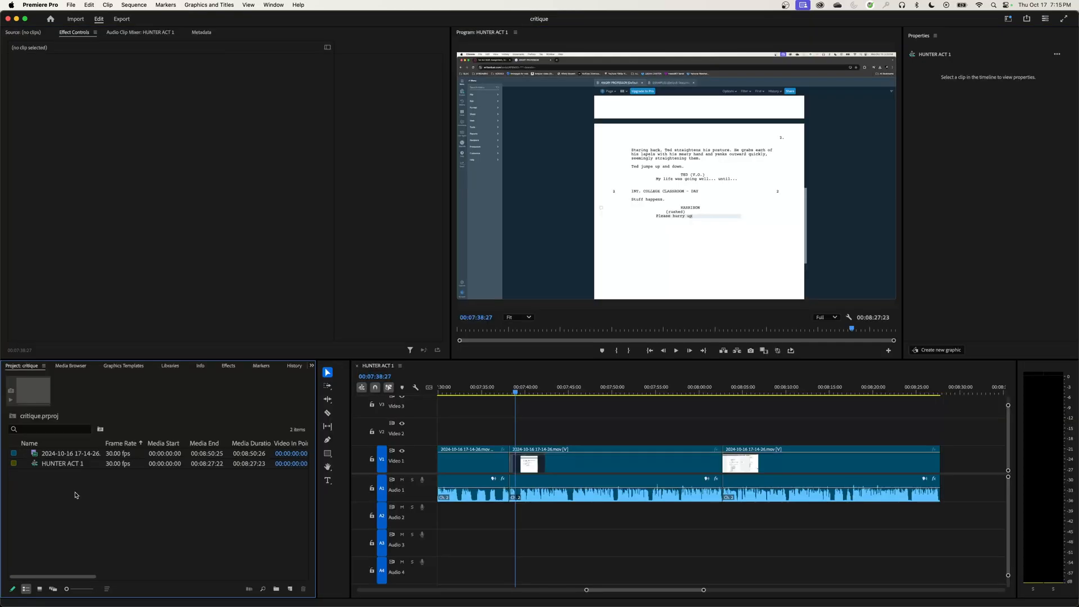
mouse_move(74, 523)
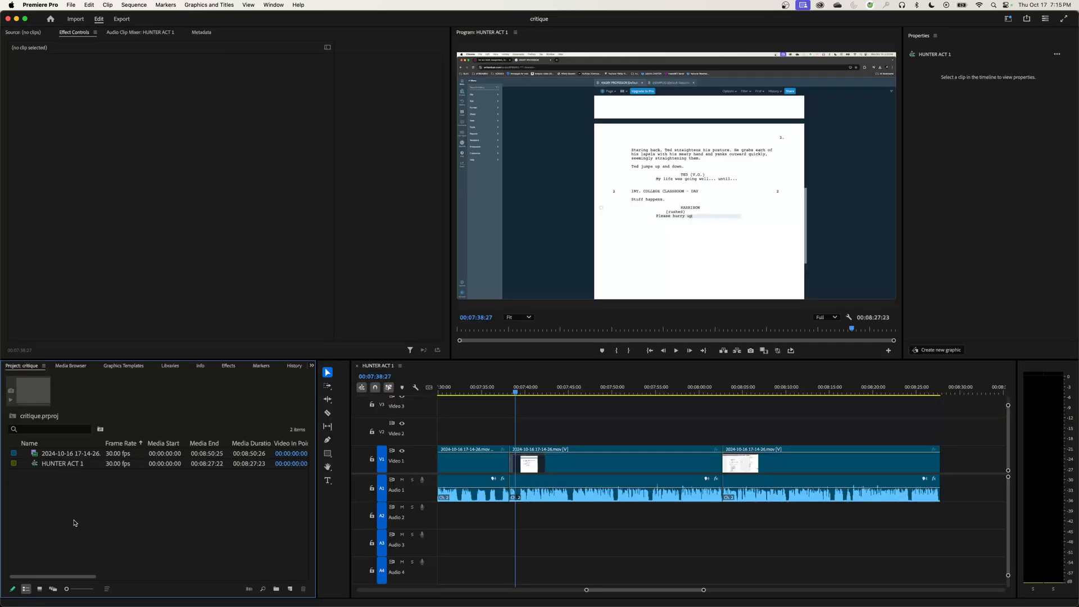
mouse_move(62, 519)
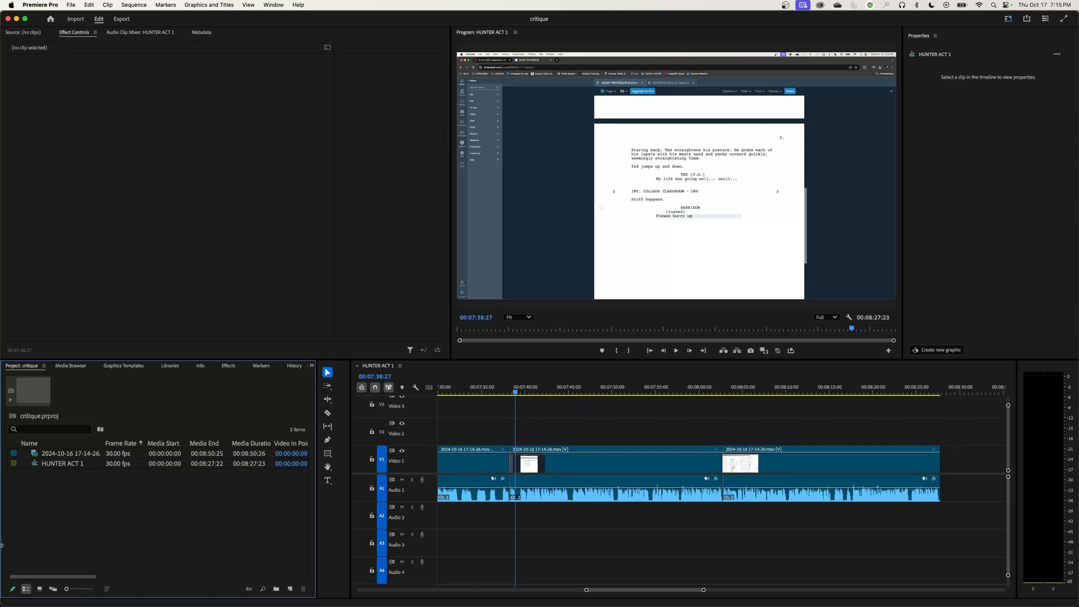
mouse_move(14, 526)
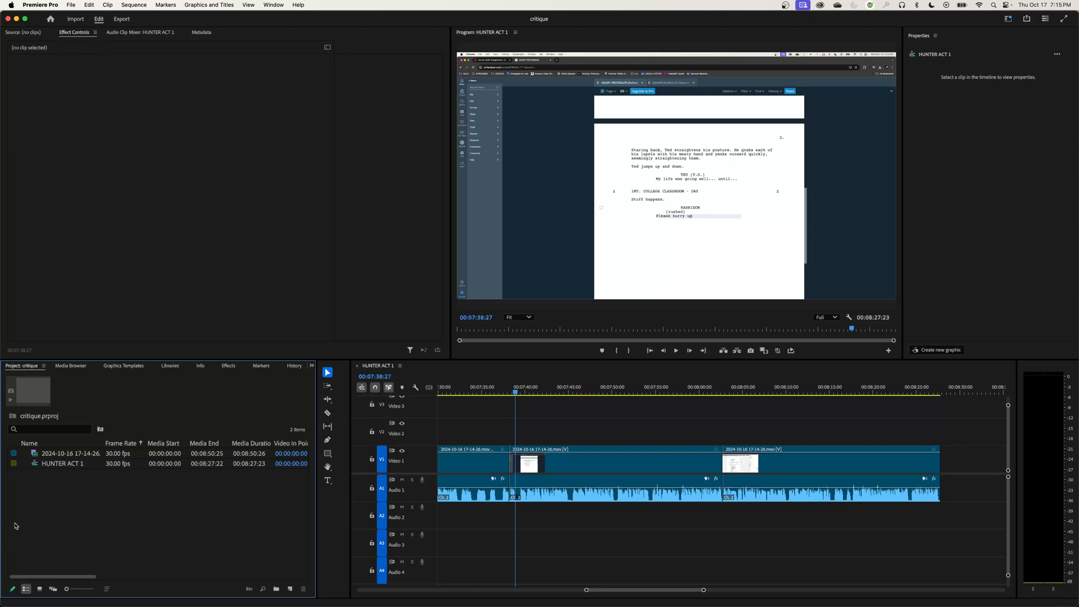